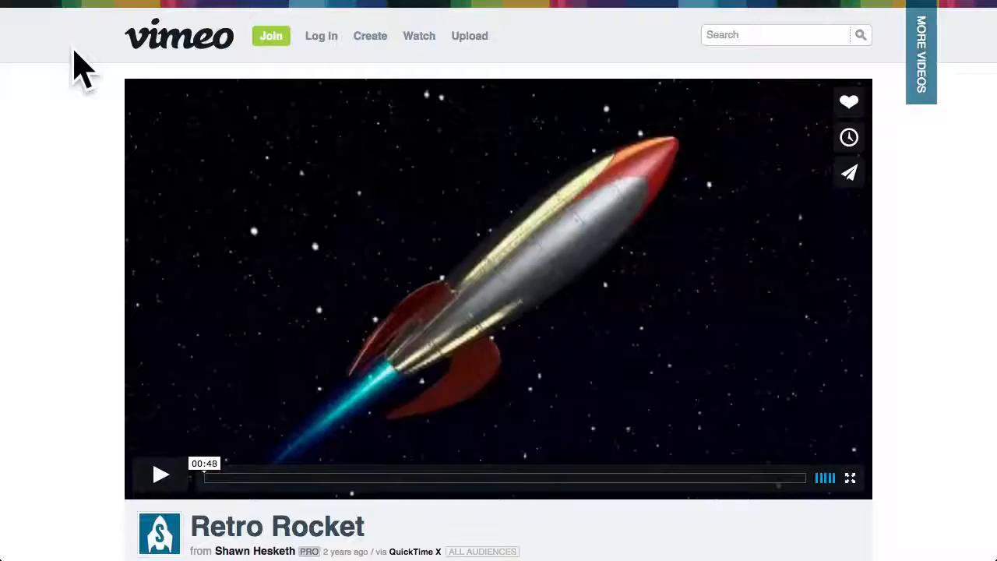
pyautogui.moveTo(245, 78)
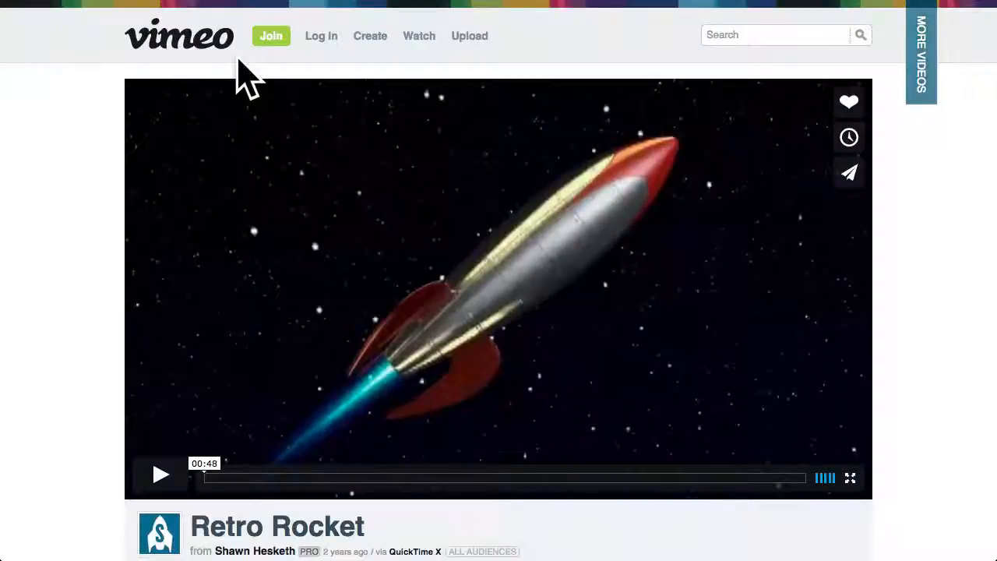
pyautogui.moveTo(848, 172)
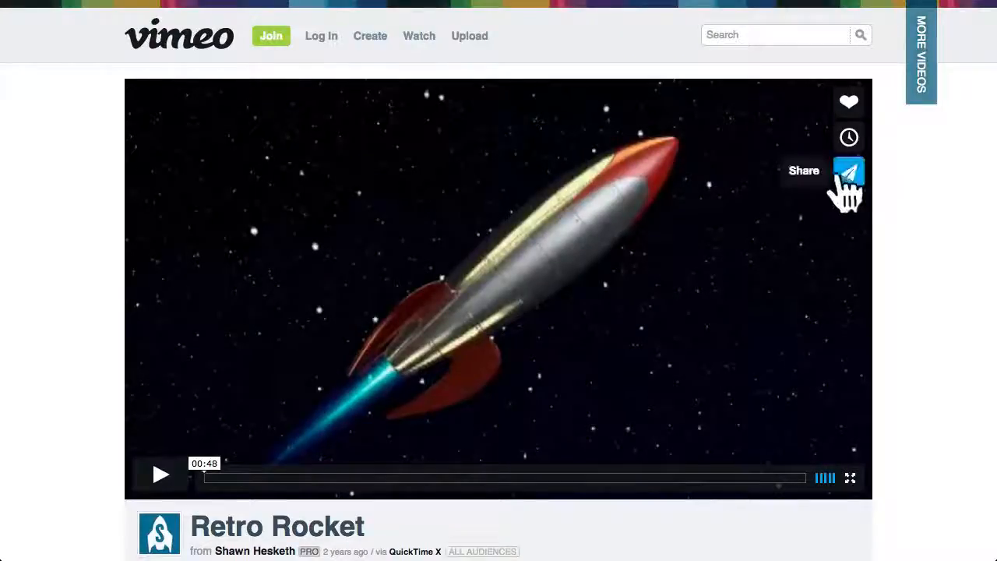
# - Copy the Retro Rocket embed code from Vimeo's share dialog, then select the page URL
pyautogui.click(848, 170)
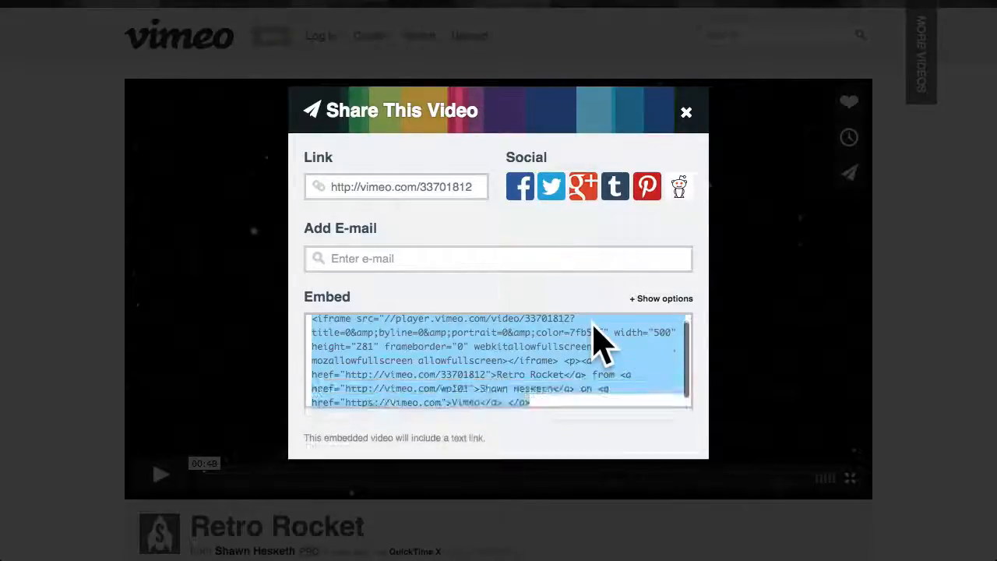
pyautogui.rightClick(608, 359)
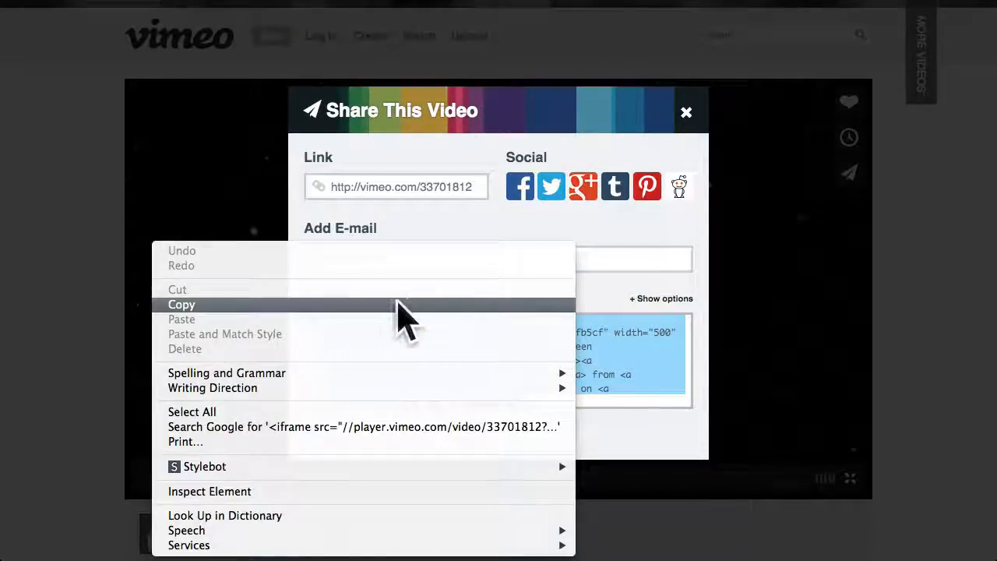
pyautogui.click(182, 304)
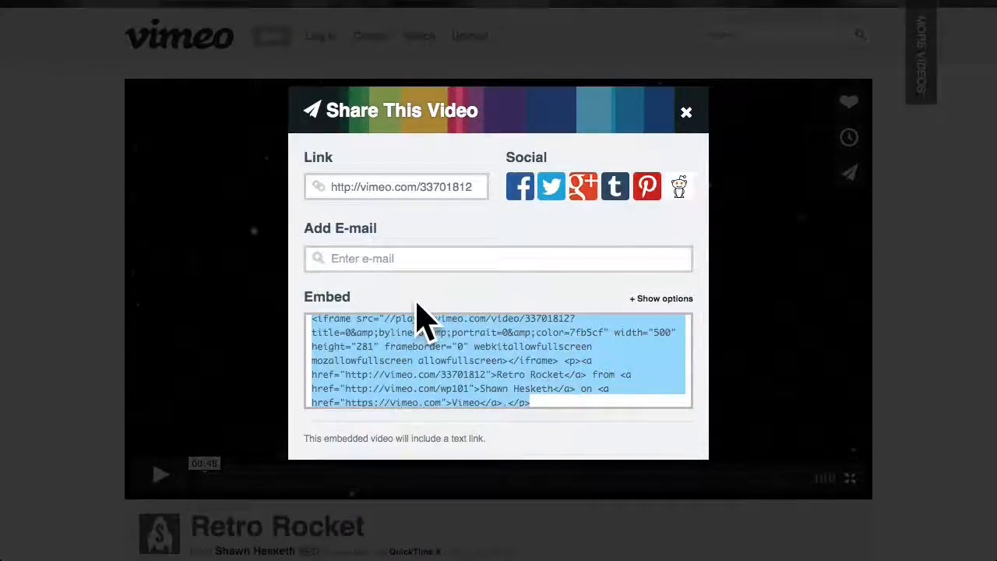
pyautogui.moveTo(631, 218)
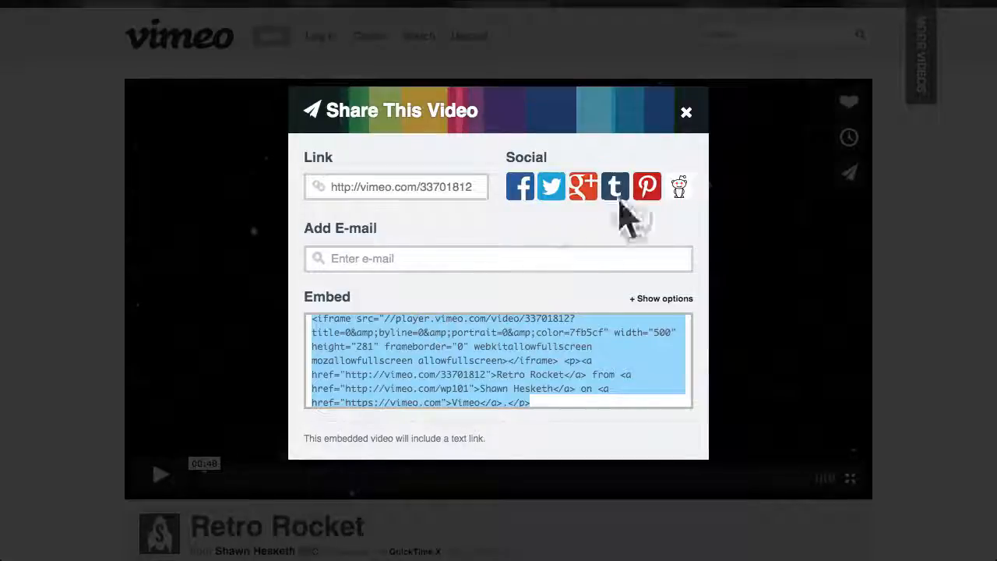
pyautogui.click(686, 112)
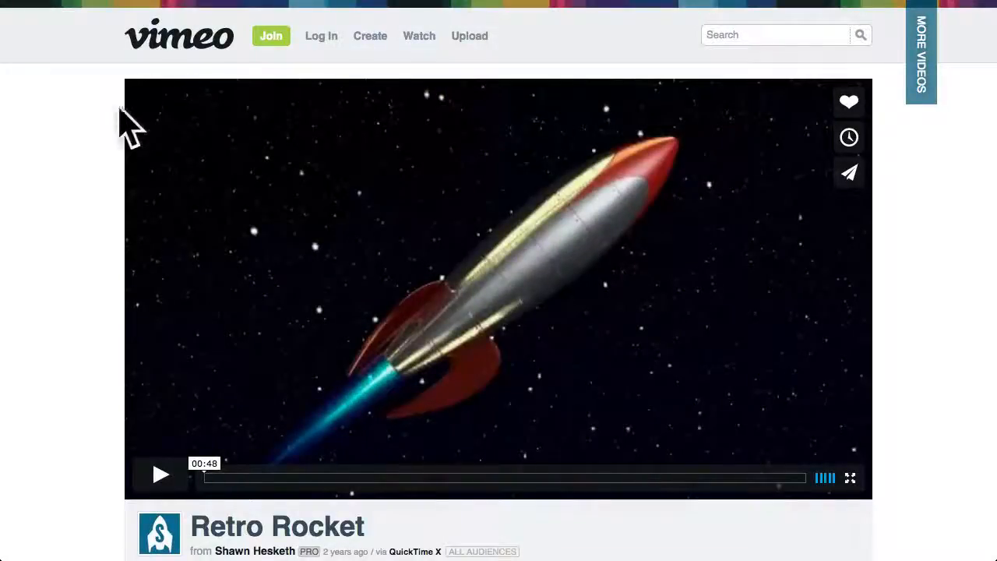
pyautogui.click(161, 474)
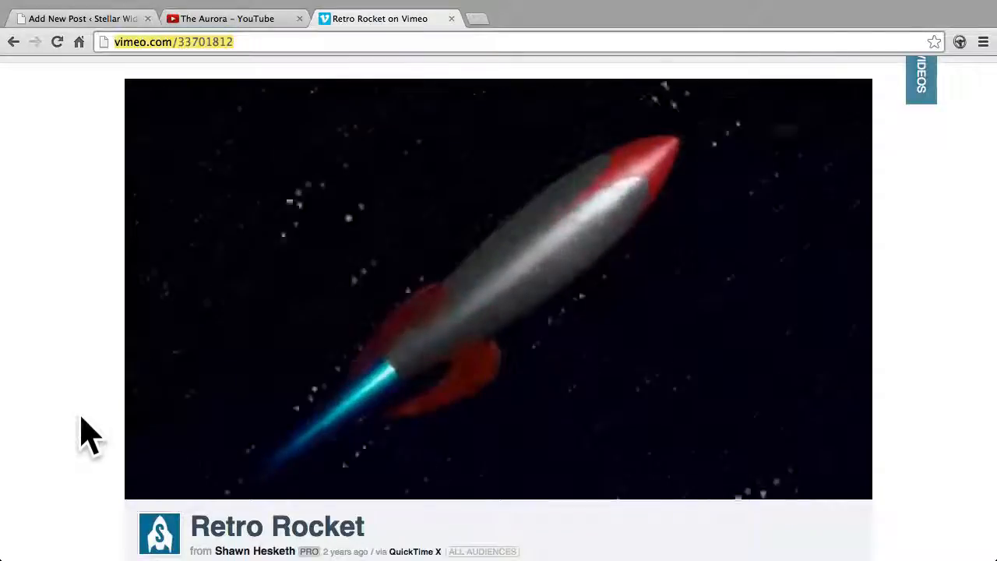
pyautogui.rightClick(174, 42)
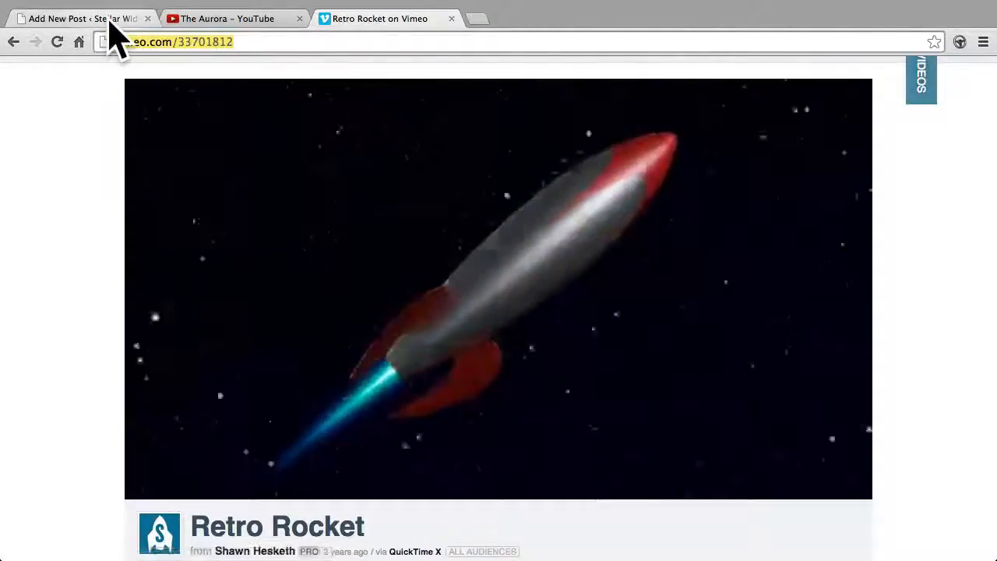
# - Paste the Vimeo video into the Retro Rocket post body and test-play it
pyautogui.click(78, 18)
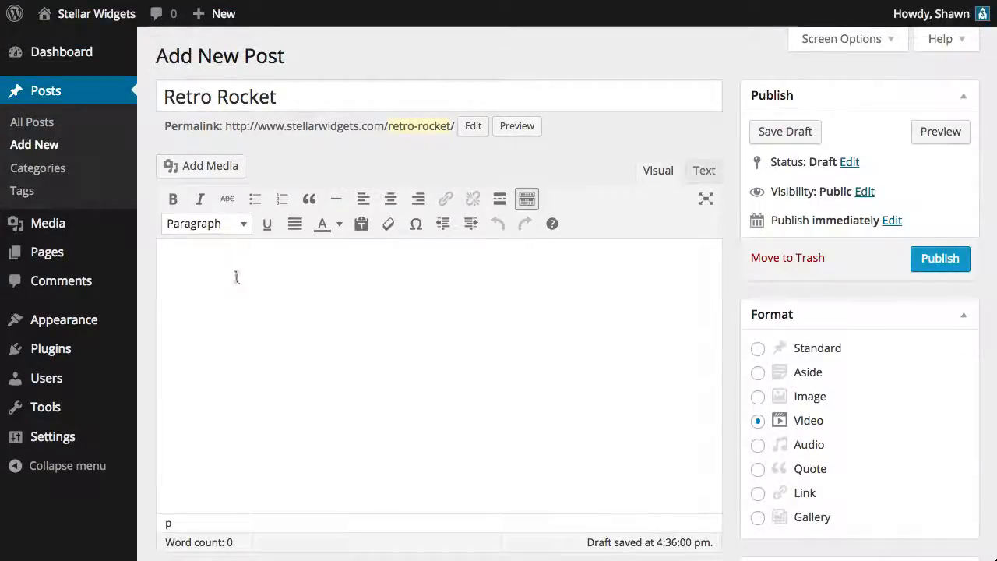
pyautogui.rightClick(236, 277)
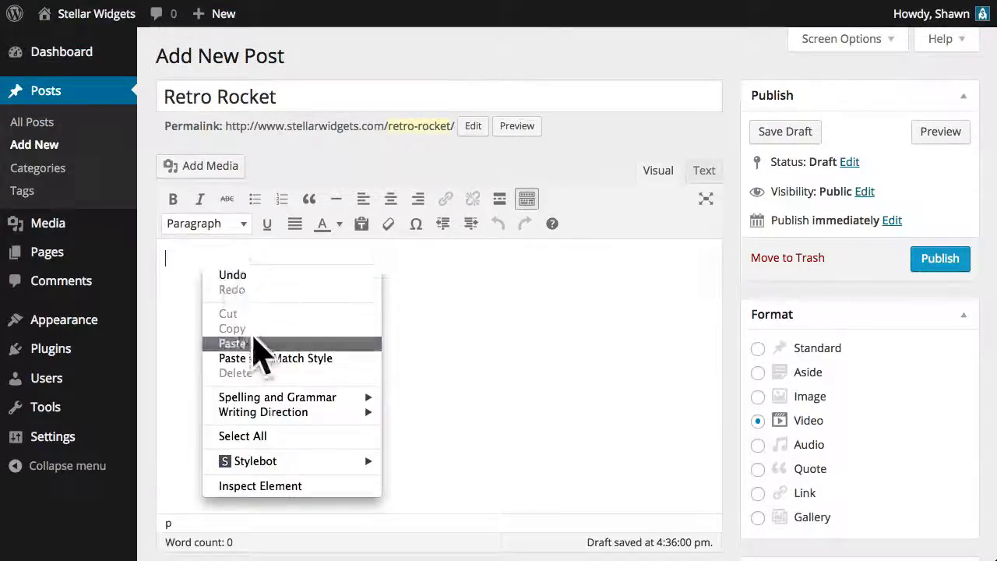
pyautogui.click(233, 343)
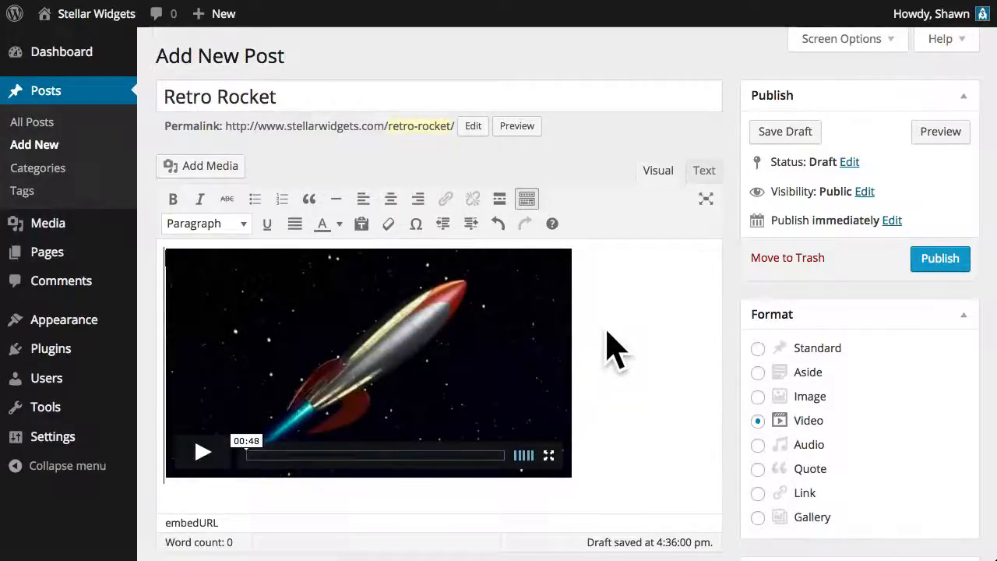
pyautogui.moveTo(323, 518)
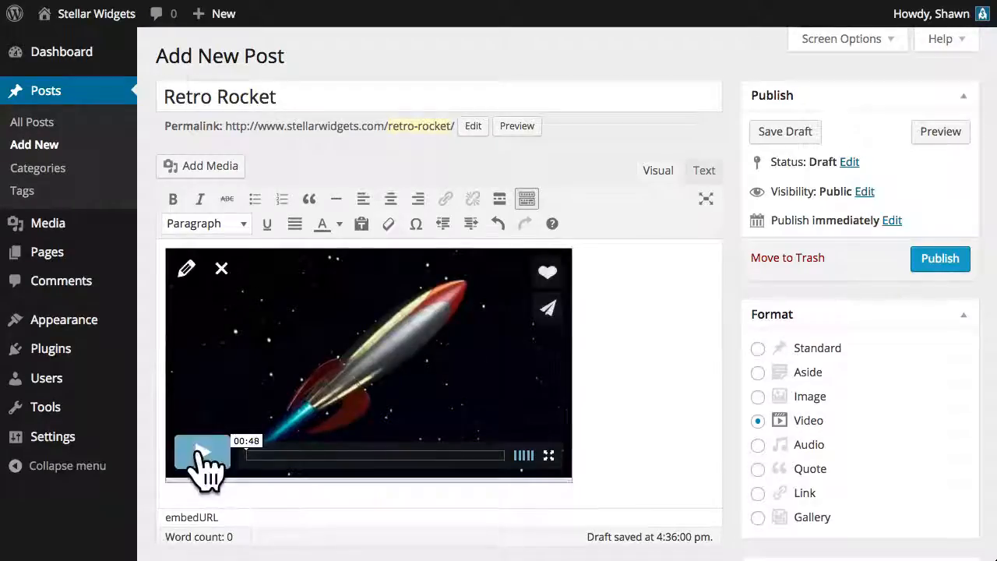
pyautogui.click(202, 454)
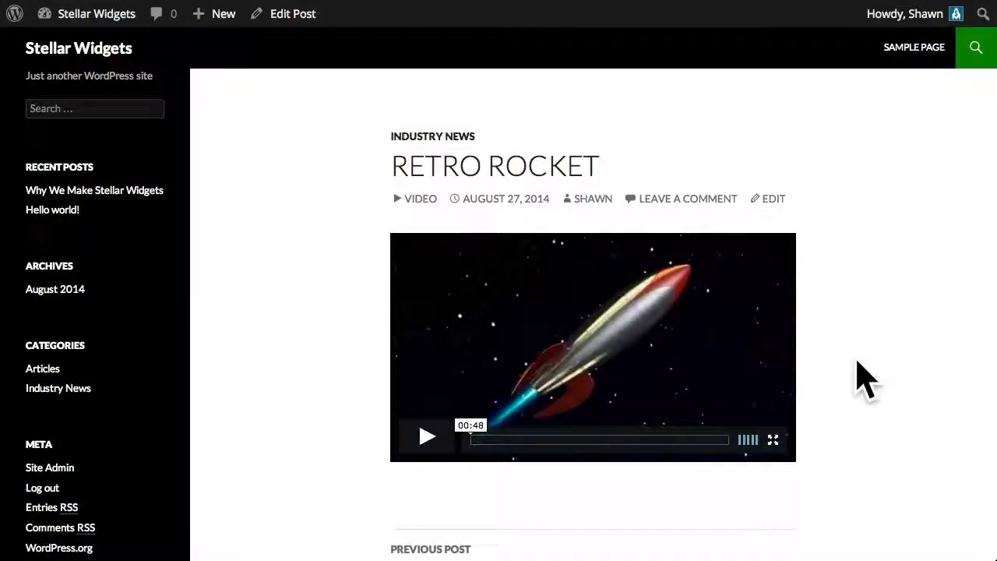
pyautogui.moveTo(650, 514)
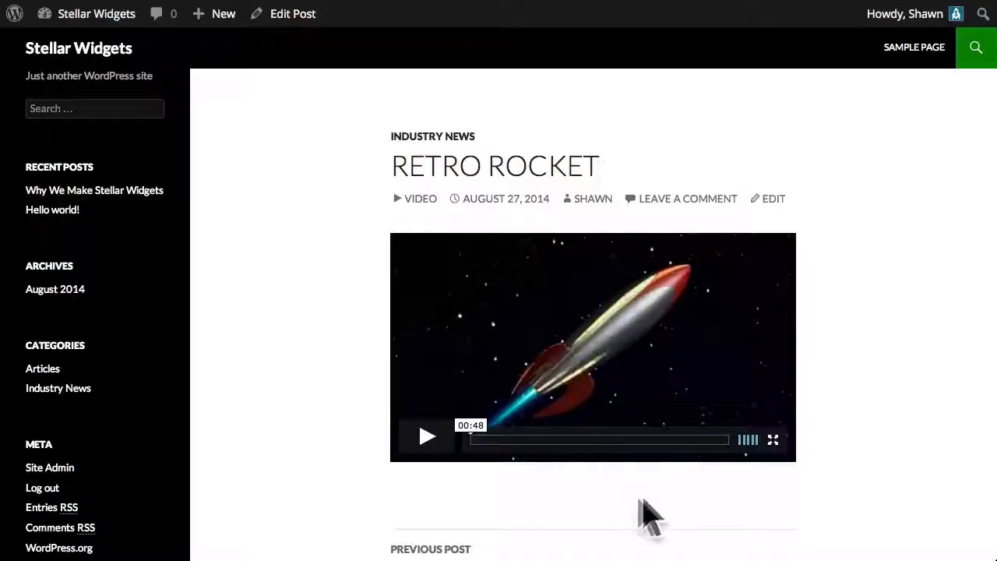
pyautogui.moveTo(748, 510)
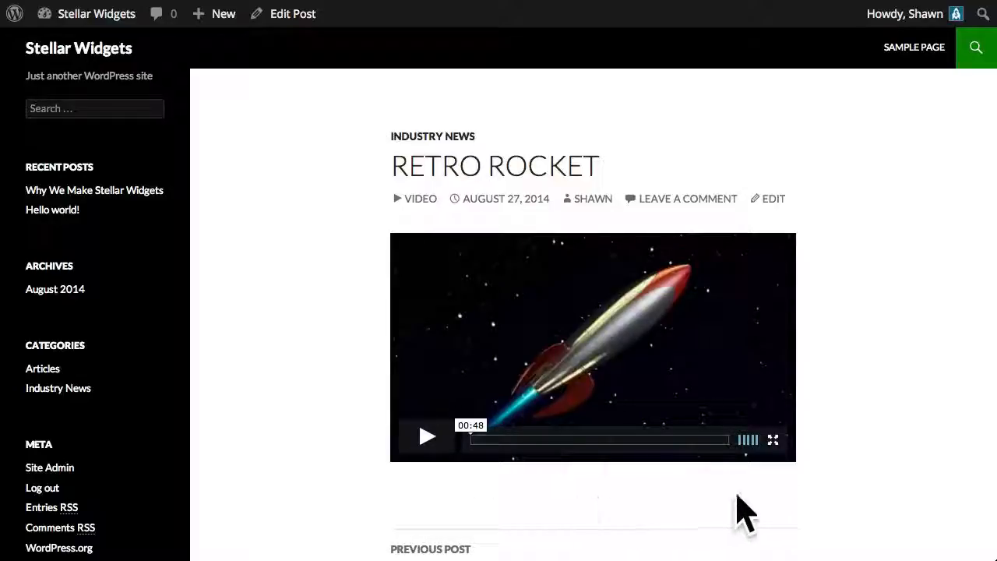
pyautogui.moveTo(427, 452)
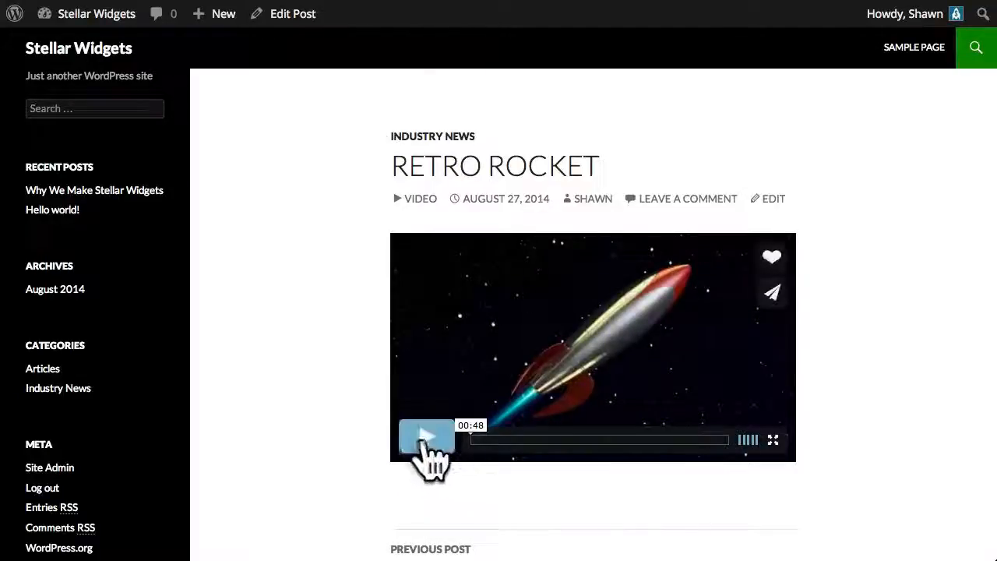
# - Play the embedded Vimeo video on the published Retro Rocket post
pyautogui.click(426, 437)
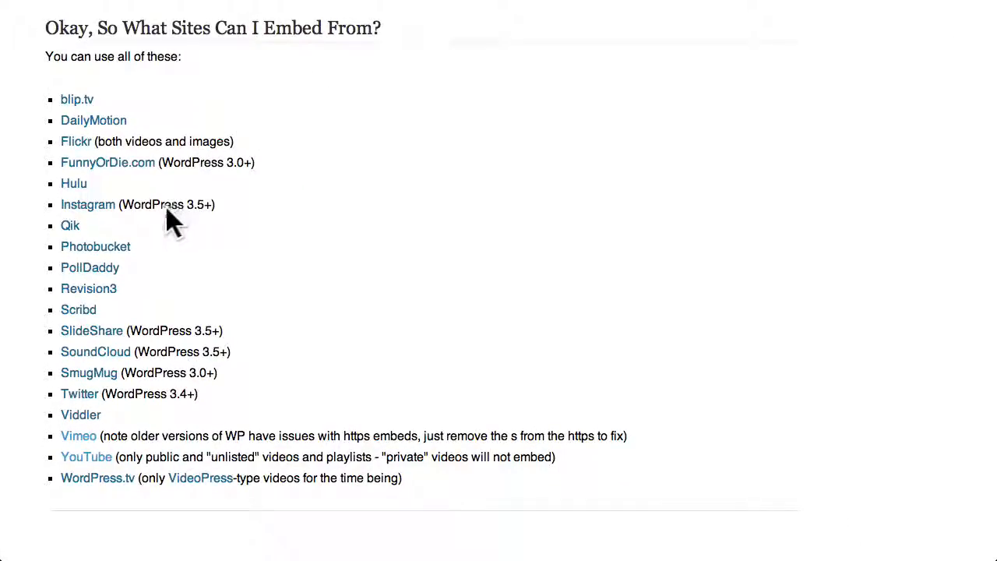
pyautogui.moveTo(179, 370)
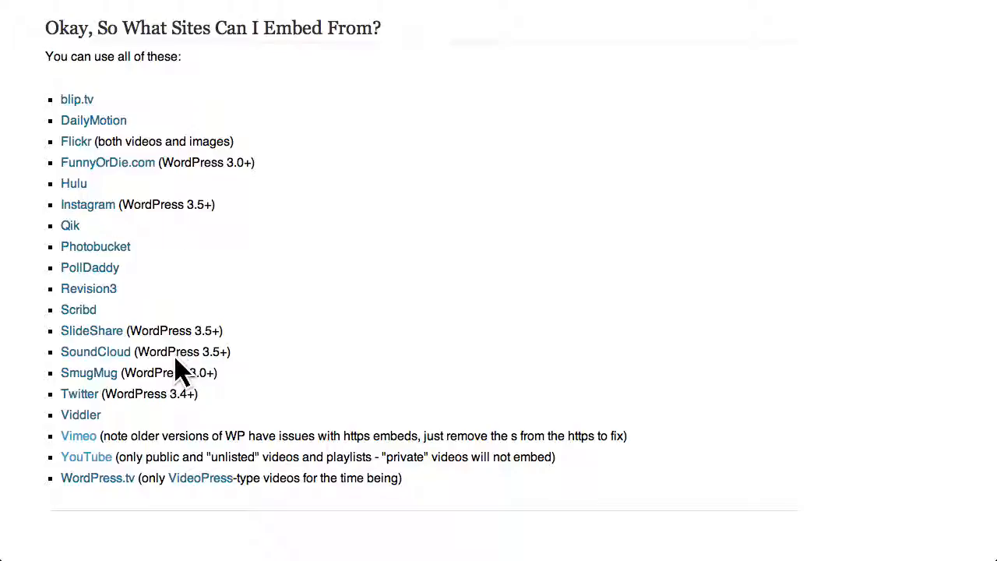
pyautogui.moveTo(169, 483)
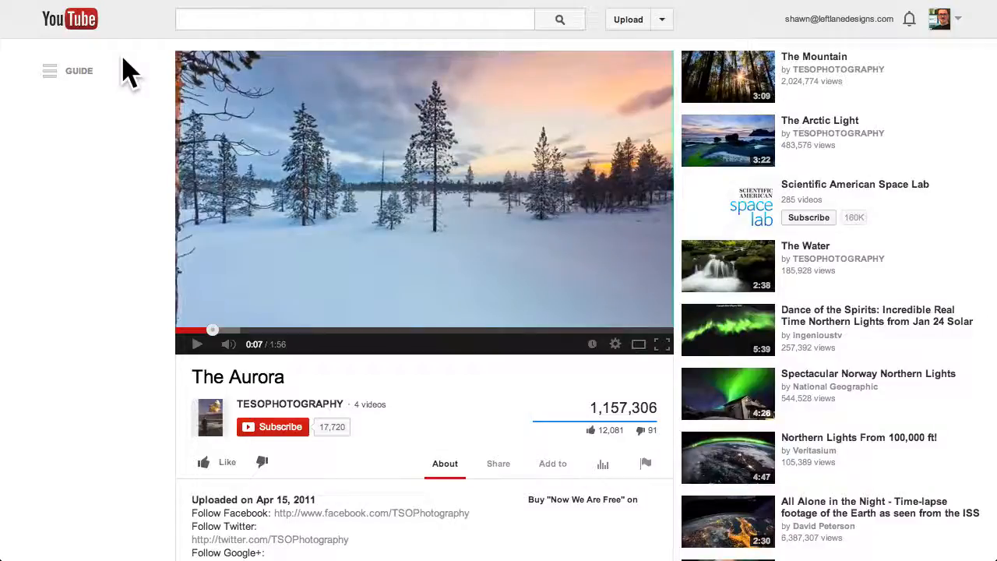
# - Reveal The Aurora's YouTube embed code under Share's Embed option
pyautogui.scroll(-3)
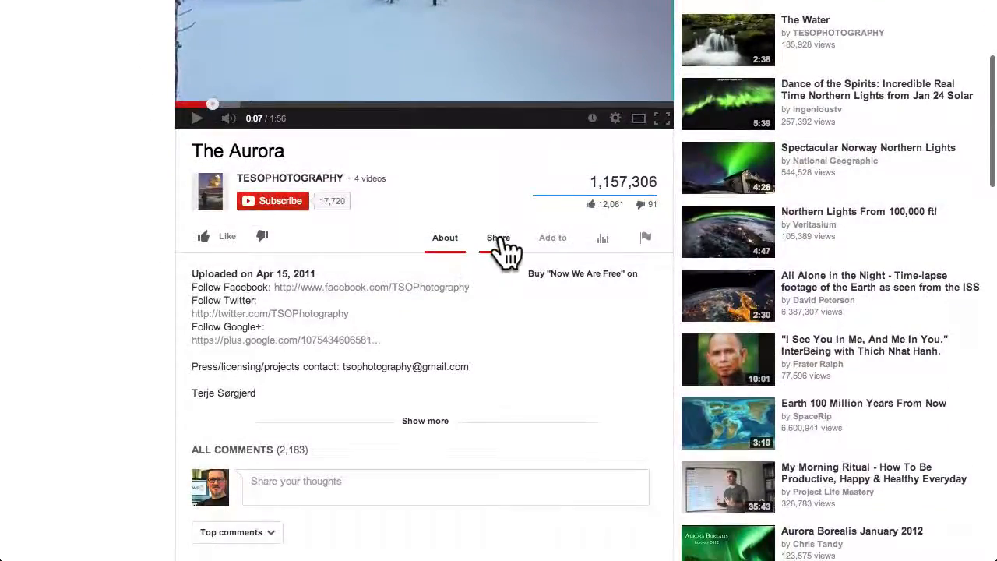
pyautogui.click(497, 237)
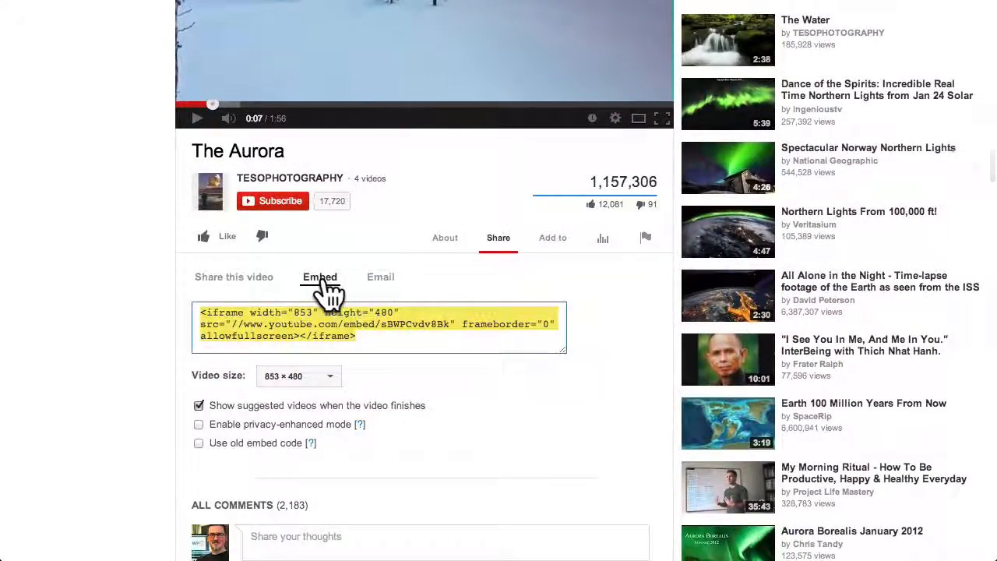
pyautogui.click(298, 375)
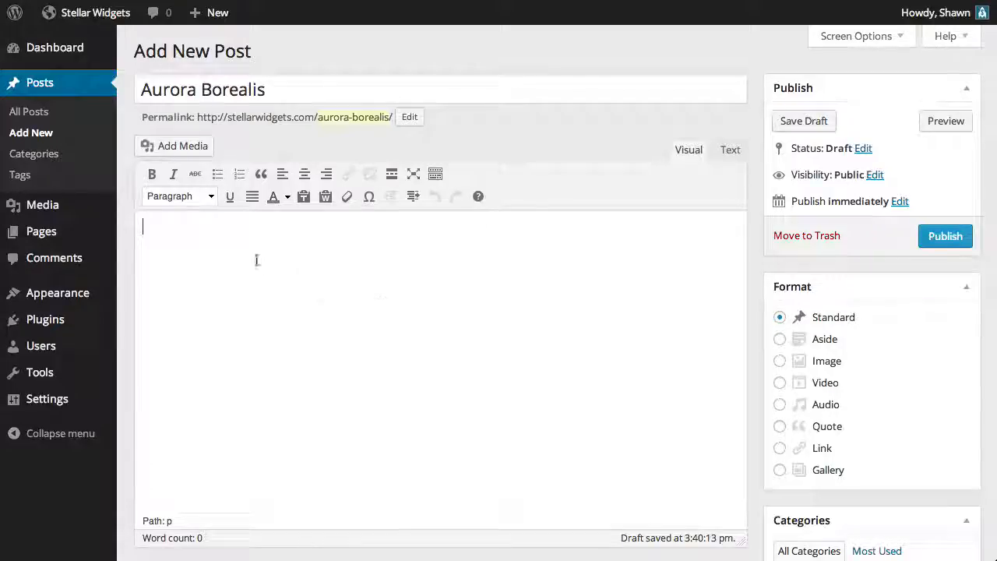
pyautogui.moveTo(248, 255)
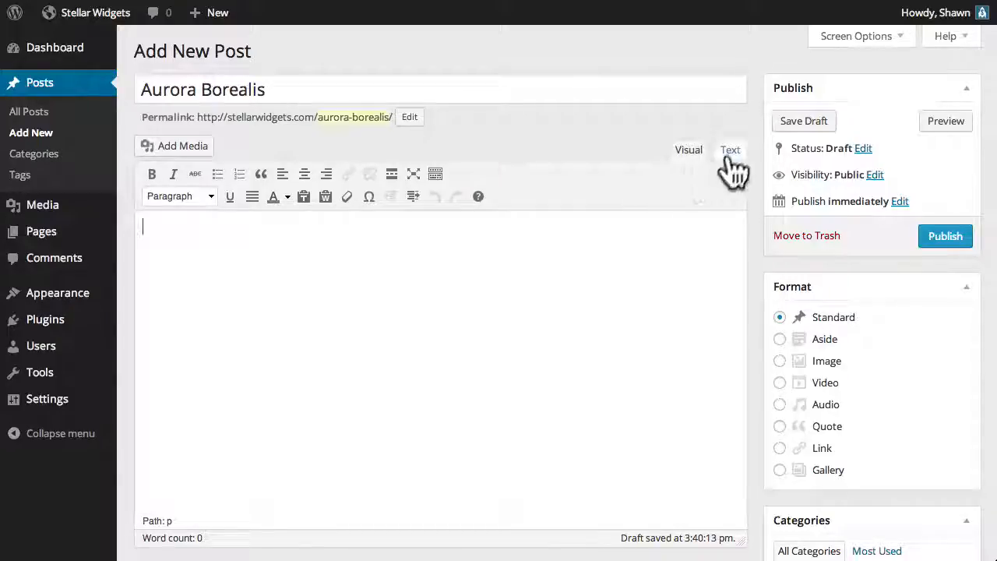
# - Paste The Aurora's iframe code into the Aurora Borealis draft in Text mode
pyautogui.click(730, 150)
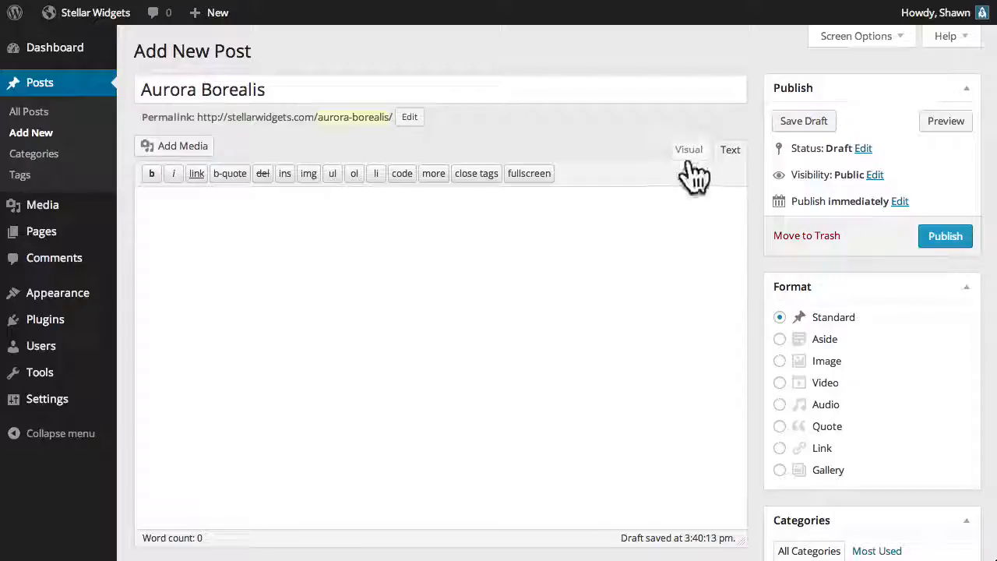
pyautogui.click(688, 150)
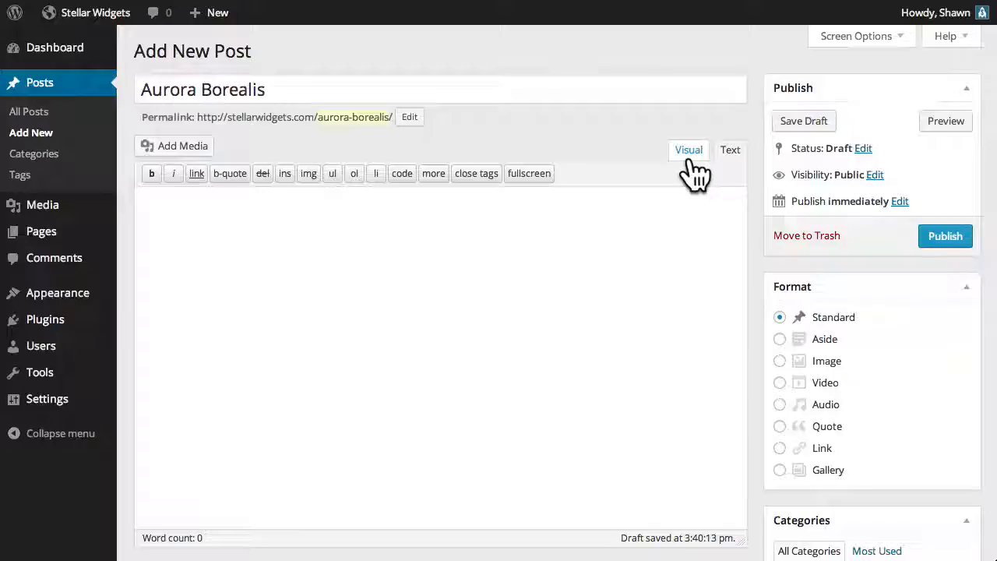
pyautogui.rightClick(288, 296)
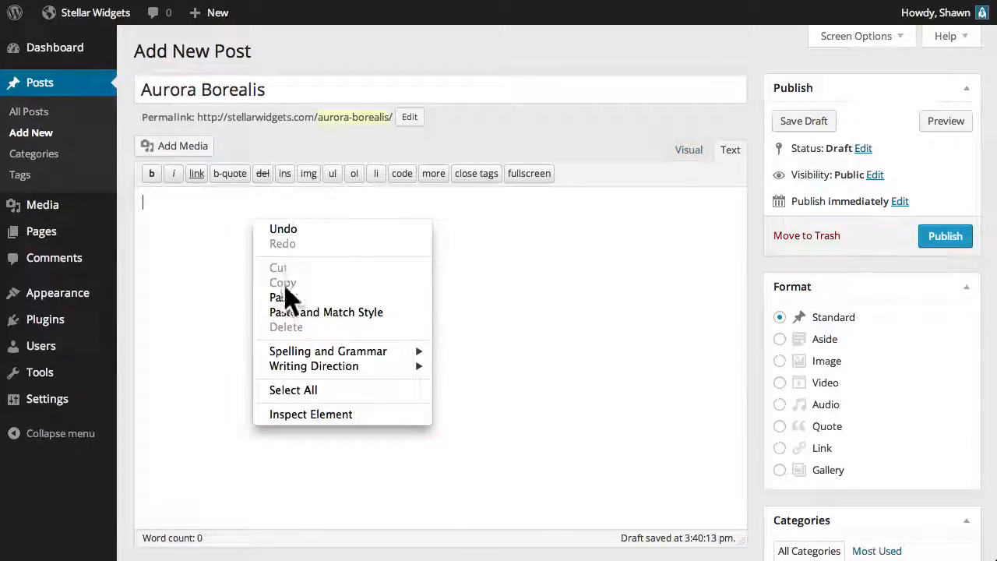
pyautogui.click(282, 297)
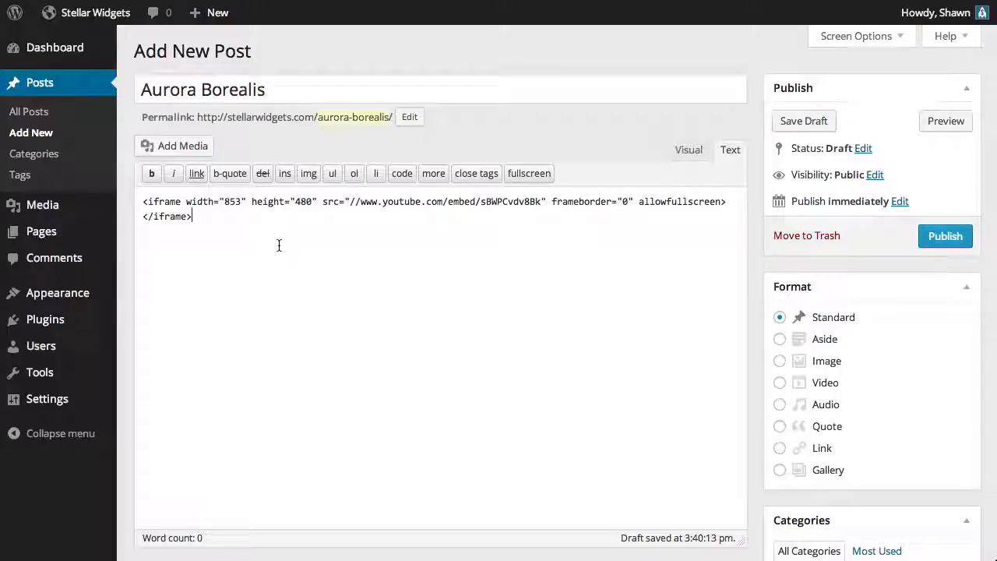
pyautogui.moveTo(945, 121)
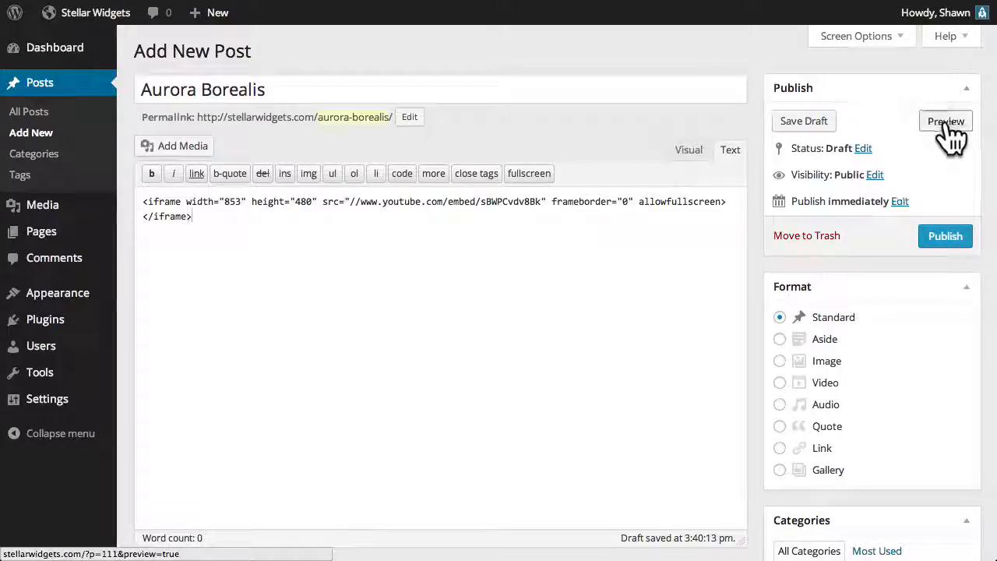
# - Preview the Aurora Borealis draft and scroll to its embedded aurora video
pyautogui.click(946, 121)
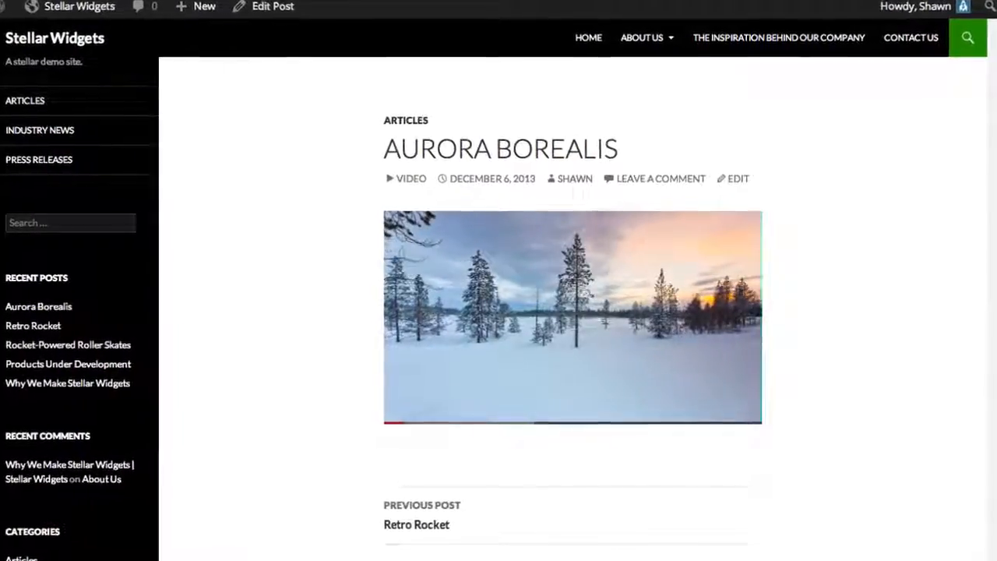
pyautogui.scroll(-3)
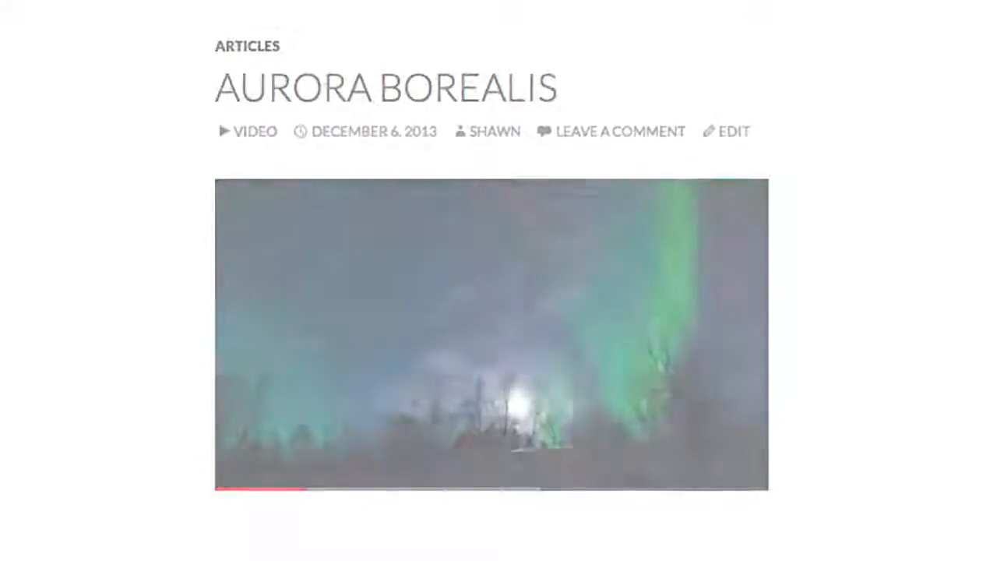
# - Open Add Media for Music for Space Geeks and switch to Create Audio Playlist
pyautogui.click(734, 130)
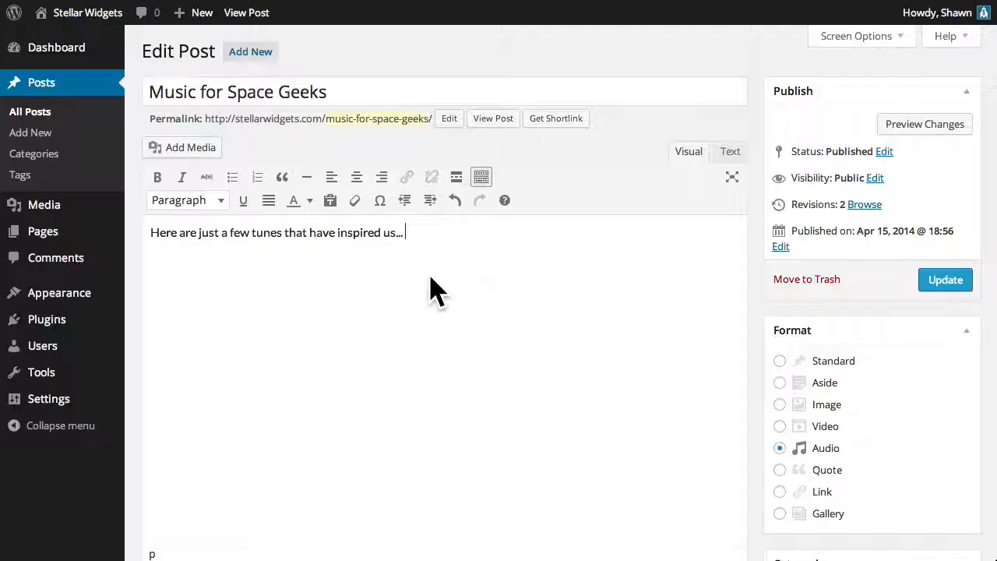
pyautogui.moveTo(818, 292)
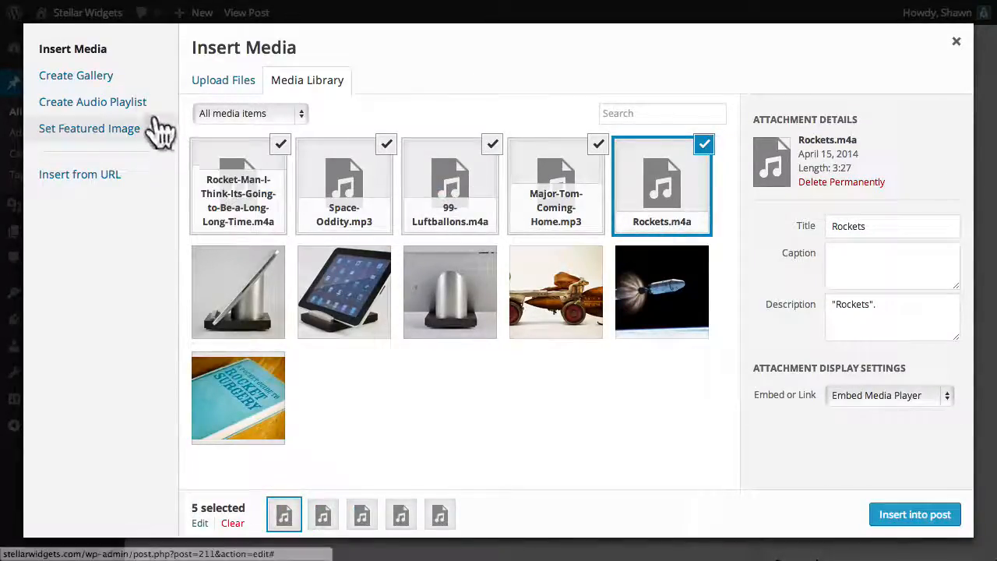
pyautogui.click(95, 101)
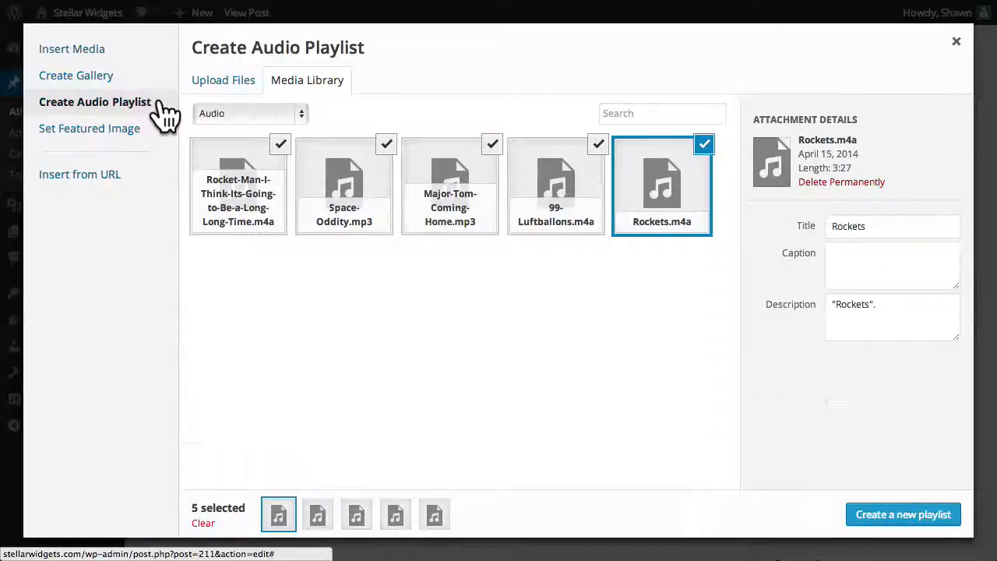
pyautogui.moveTo(810, 464)
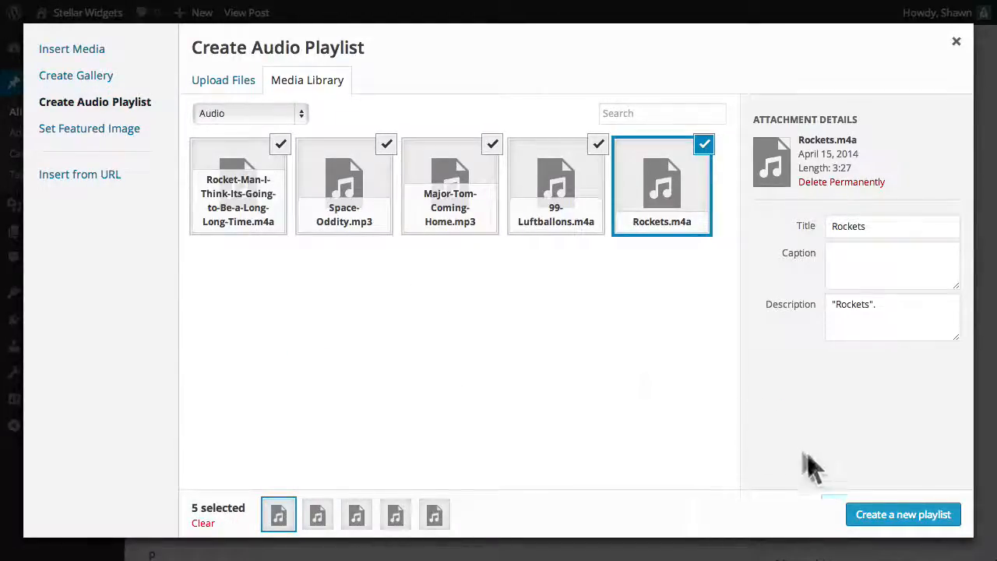
# - Create the five-track playlist and reverse its order so Rocket Man plays first
pyautogui.click(903, 514)
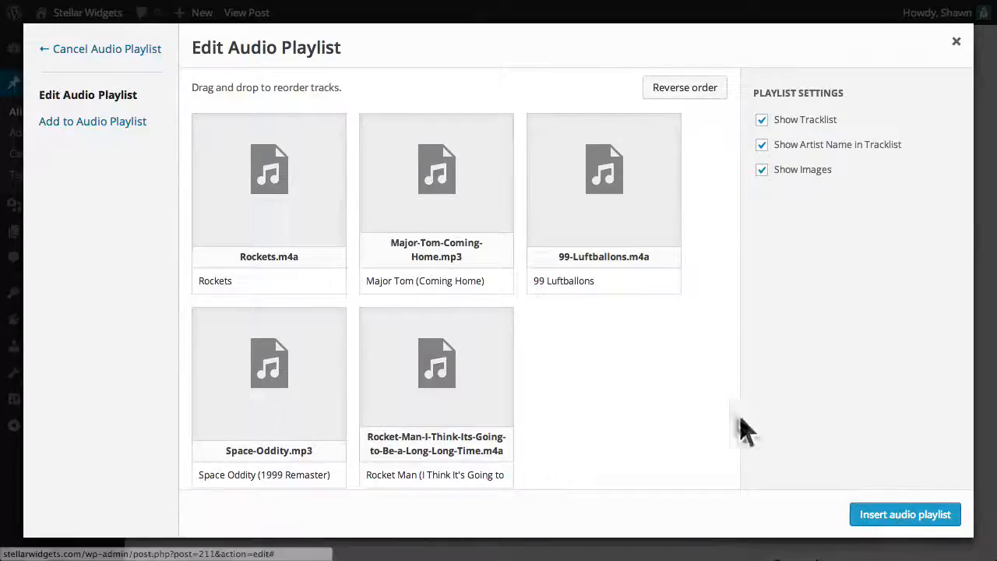
pyautogui.moveTo(716, 136)
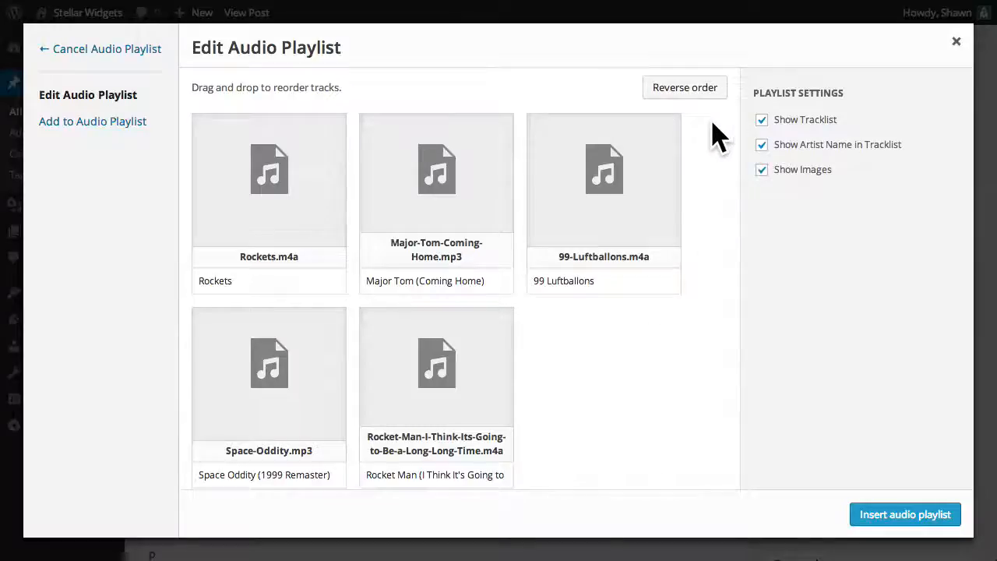
pyautogui.click(684, 87)
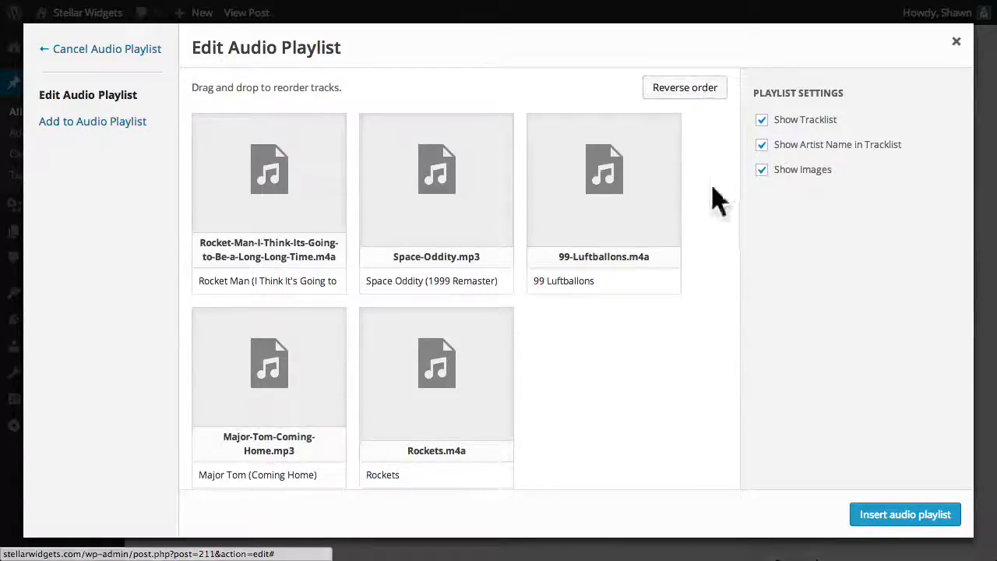
pyautogui.moveTo(304, 386)
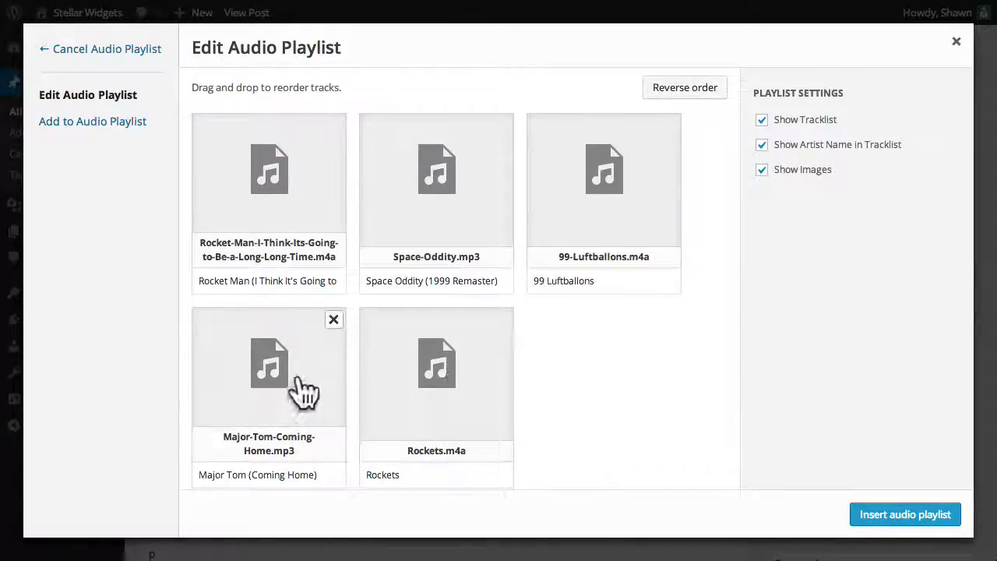
pyautogui.moveTo(268, 370); pyautogui.dragTo(481, 370)
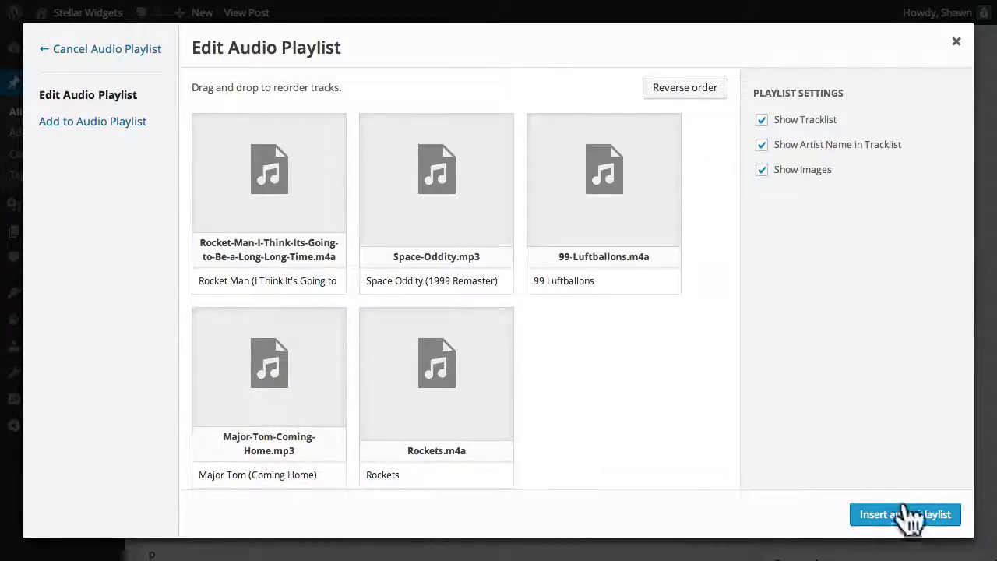
pyautogui.moveTo(857, 125)
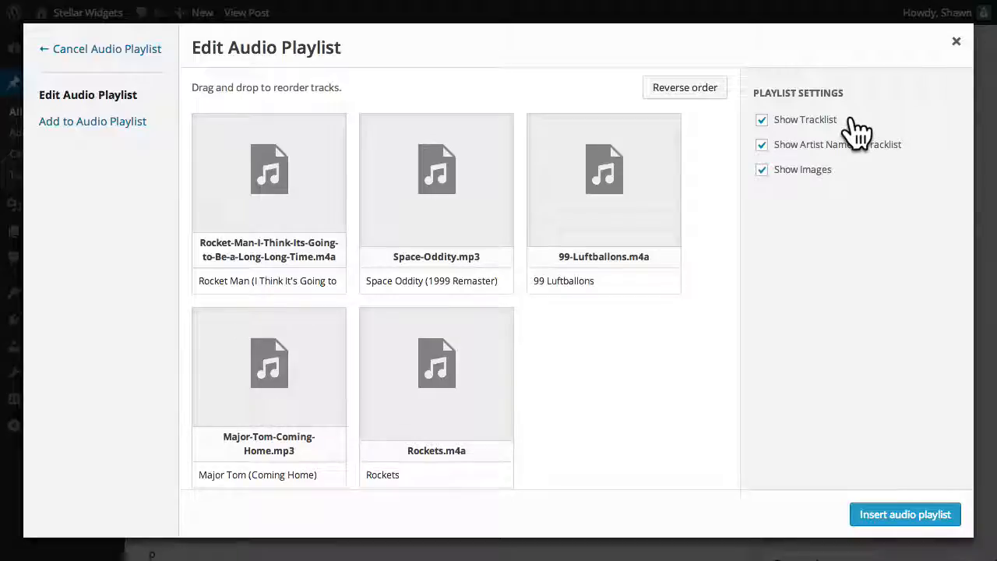
pyautogui.moveTo(923, 156)
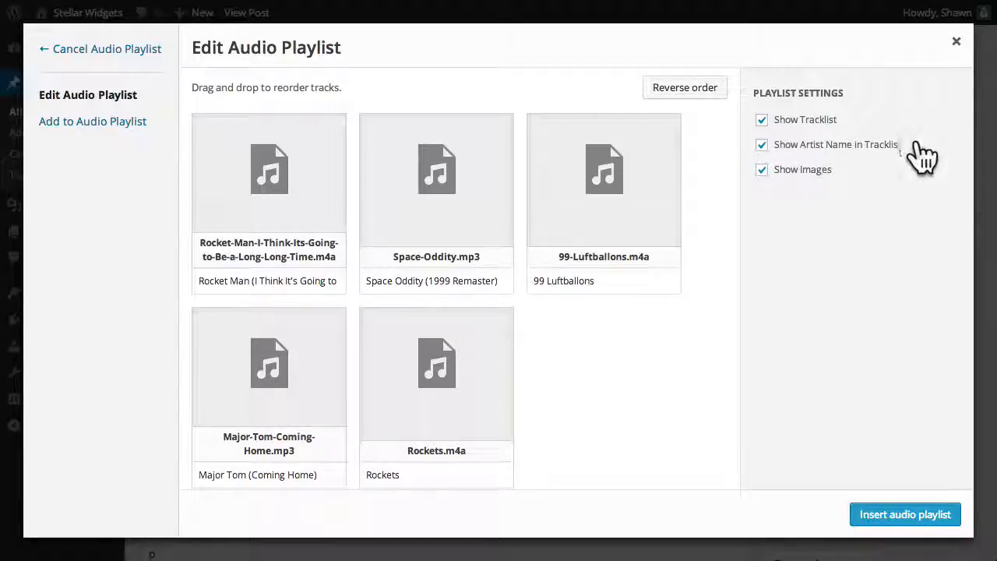
pyautogui.moveTo(849, 183)
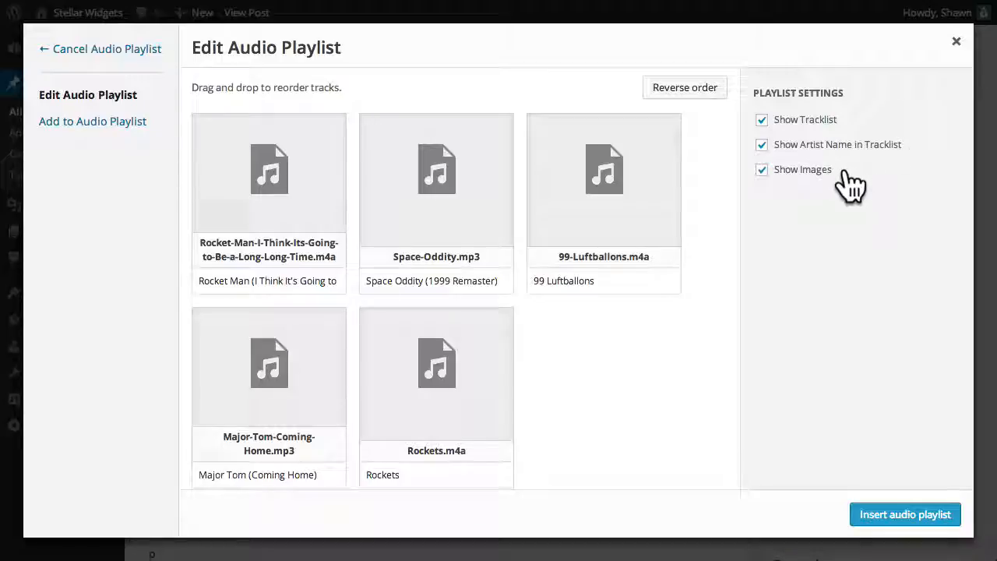
pyautogui.moveTo(853, 211)
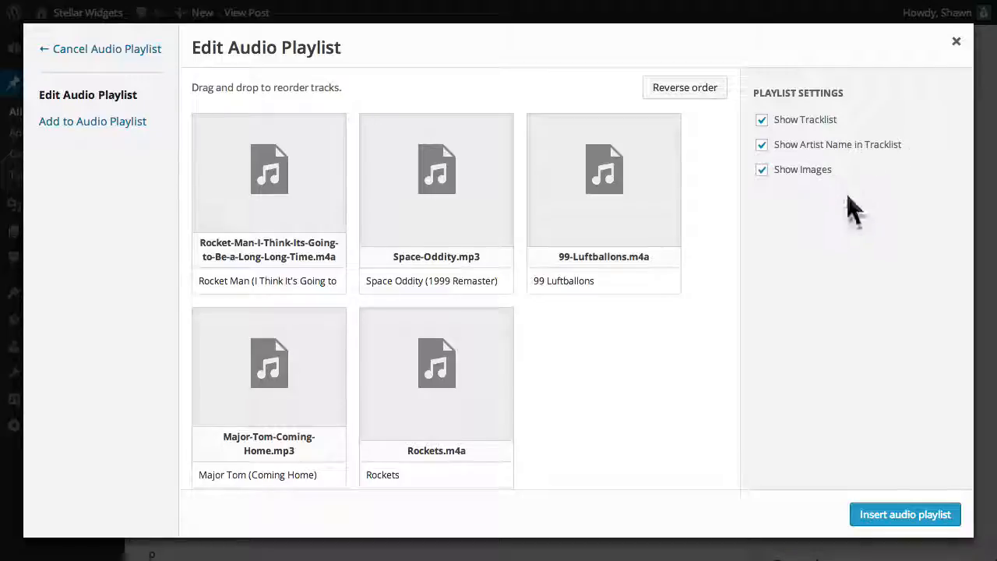
pyautogui.moveTo(905, 514)
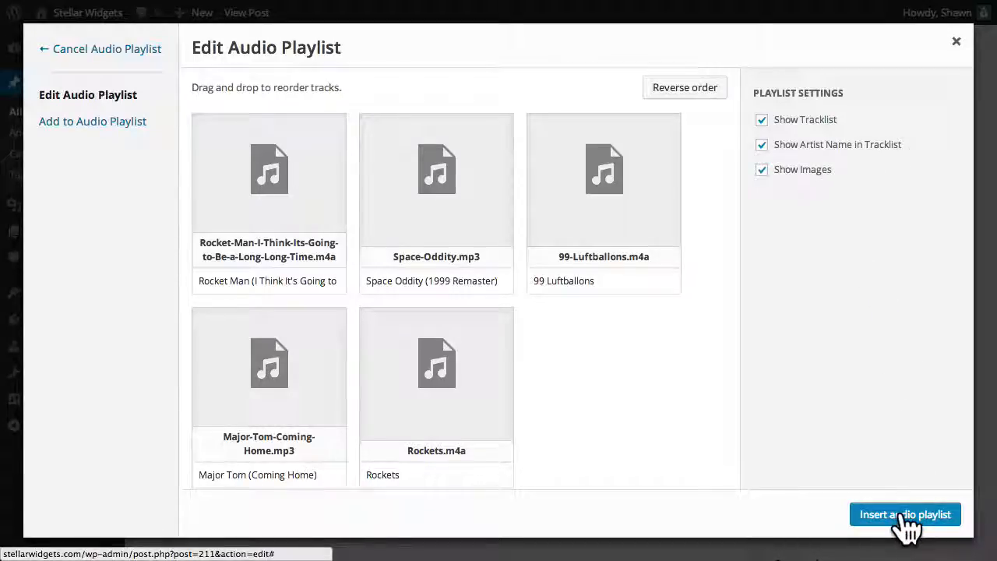
# - Insert the playlist, view the live post, and play 99 Luftballons
pyautogui.click(905, 514)
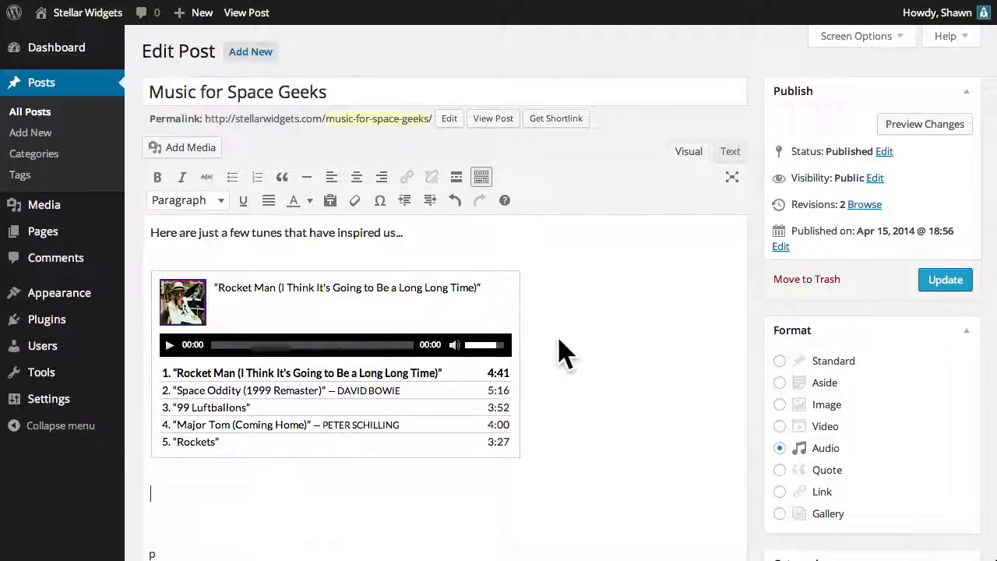
pyautogui.click(493, 118)
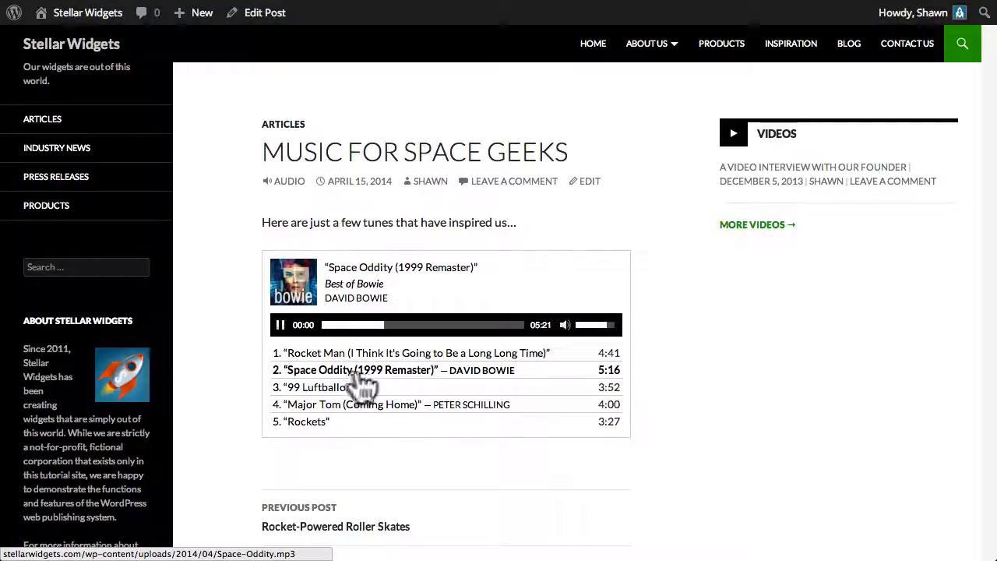
pyautogui.click(319, 387)
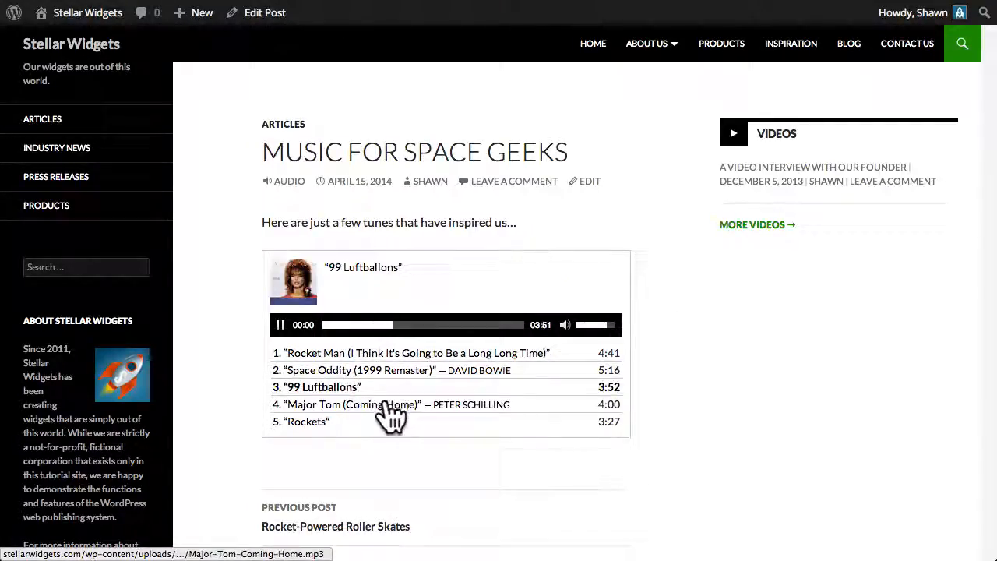